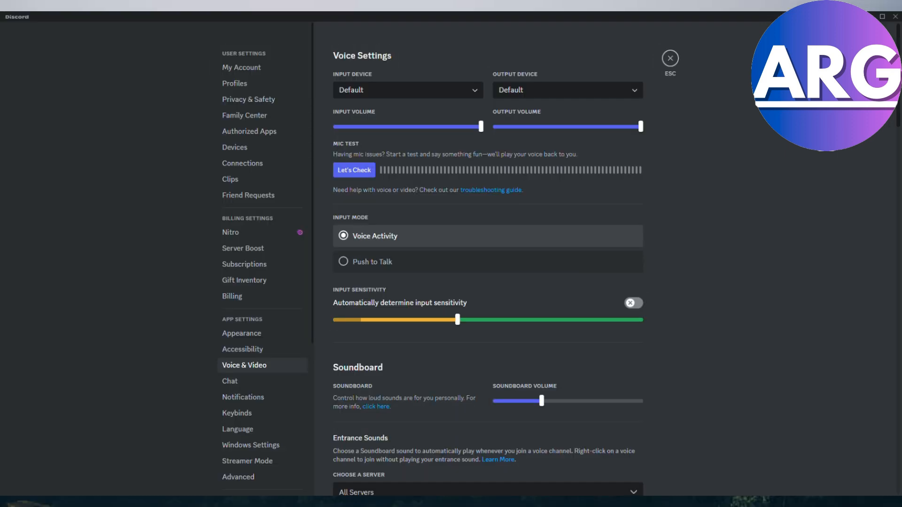
Browse through the Voice & Video settings page to locate the input device options.
left_click(407, 89)
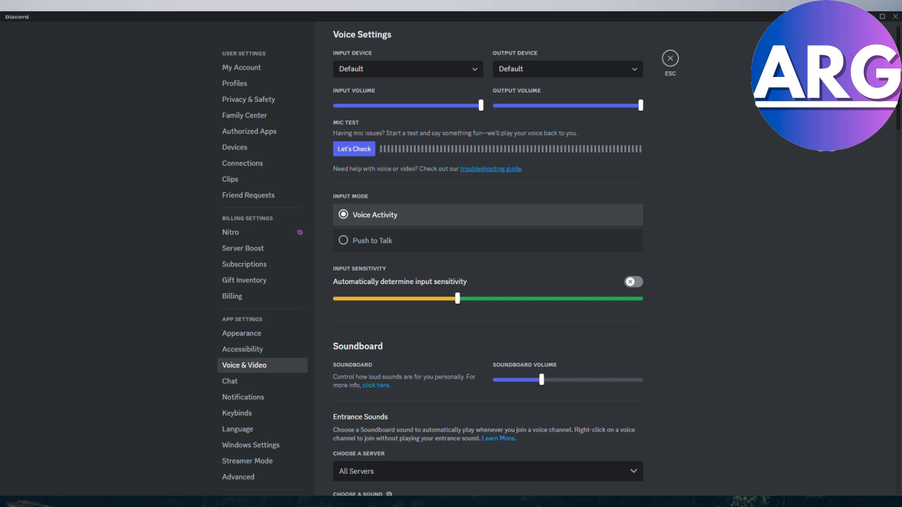
scroll("down", 3)
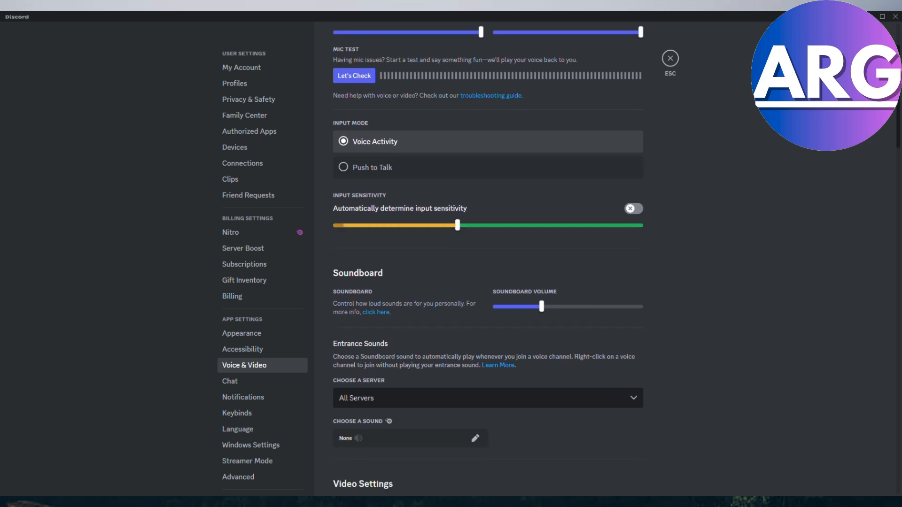
scroll("down", 3)
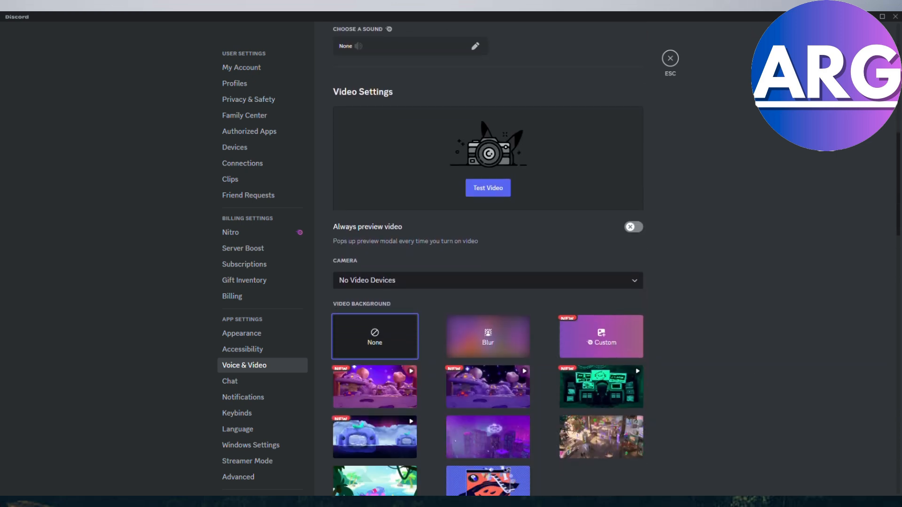
scroll("down", 3)
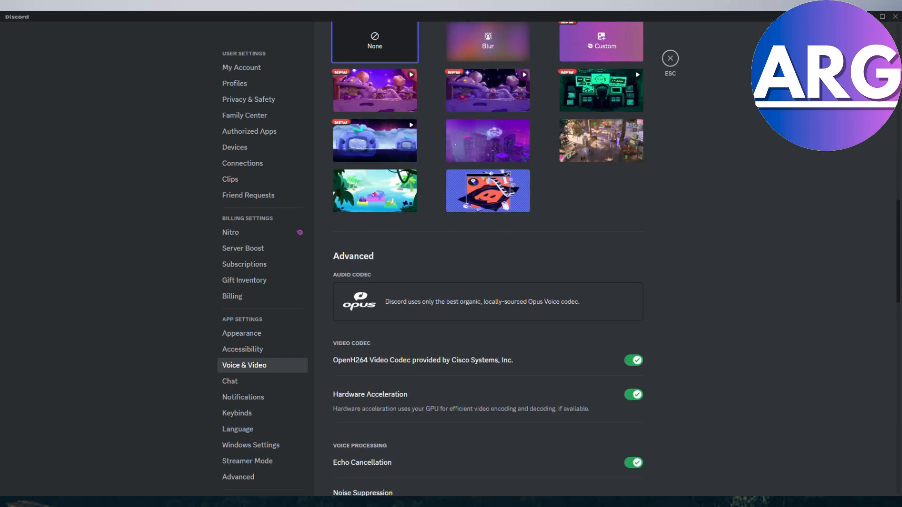
scroll("up", 3)
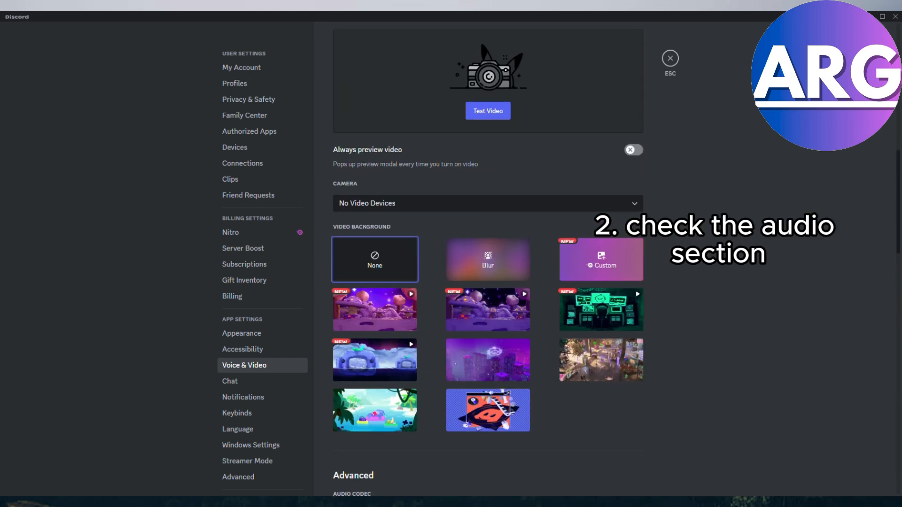
scroll("up", 3)
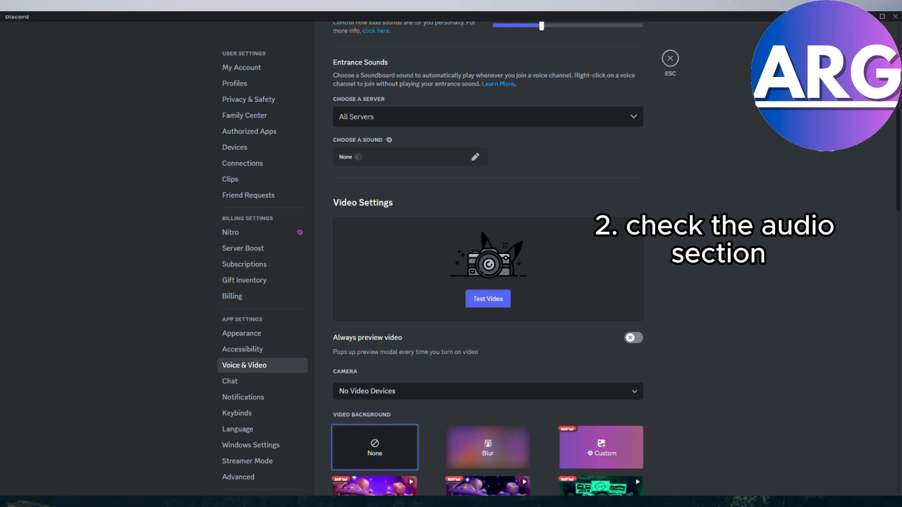
scroll("down", 3)
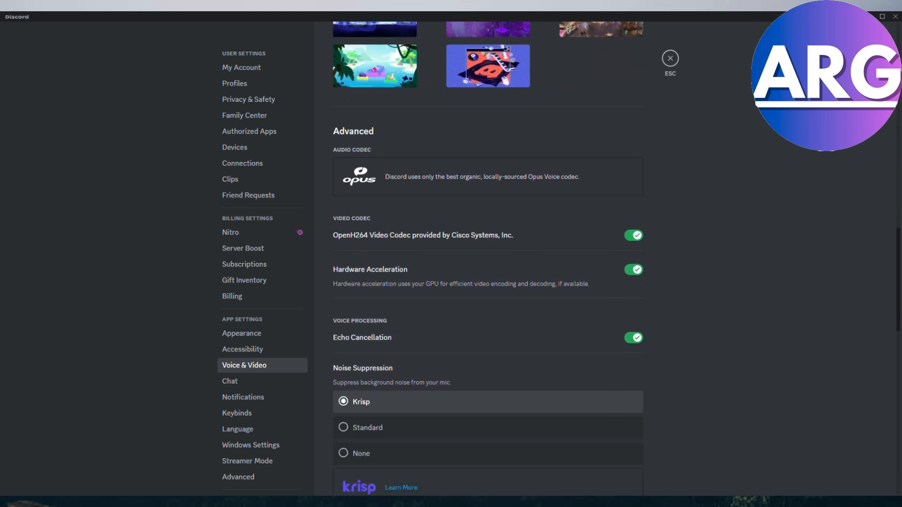
scroll("down", 3)
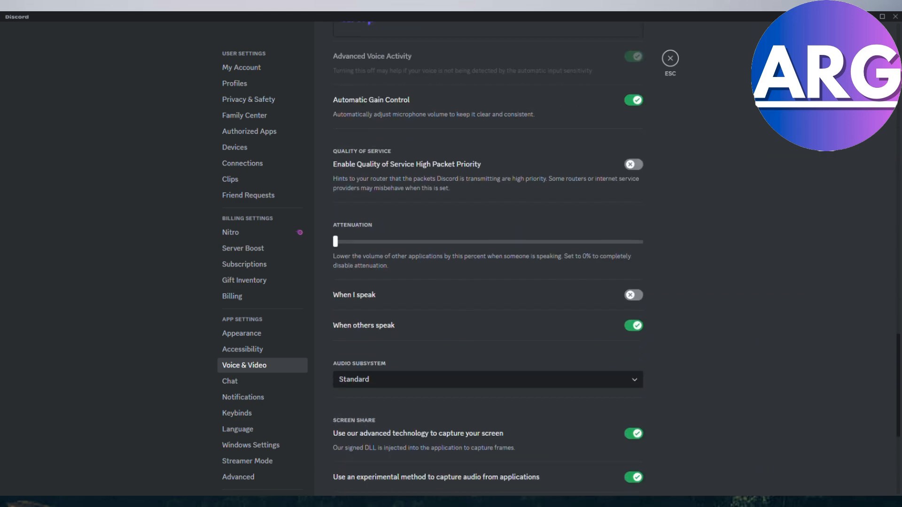
scroll("down", 3)
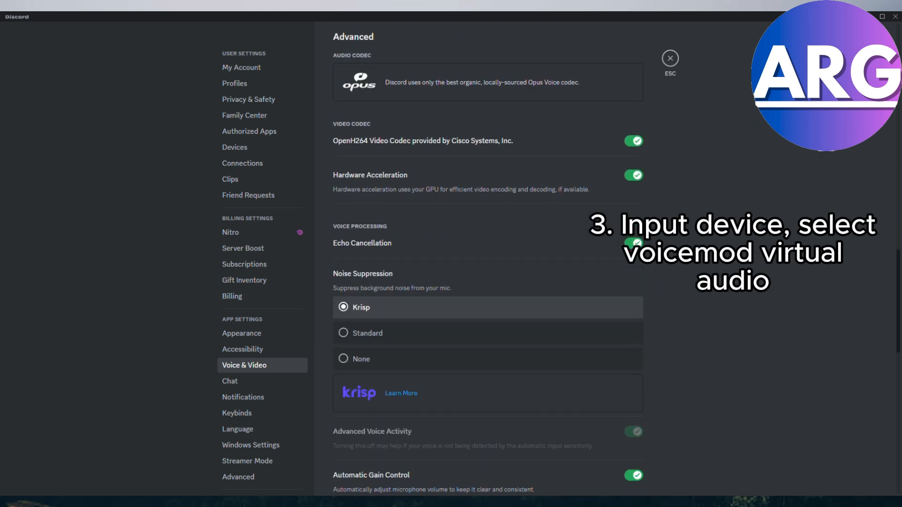
scroll("up", 3)
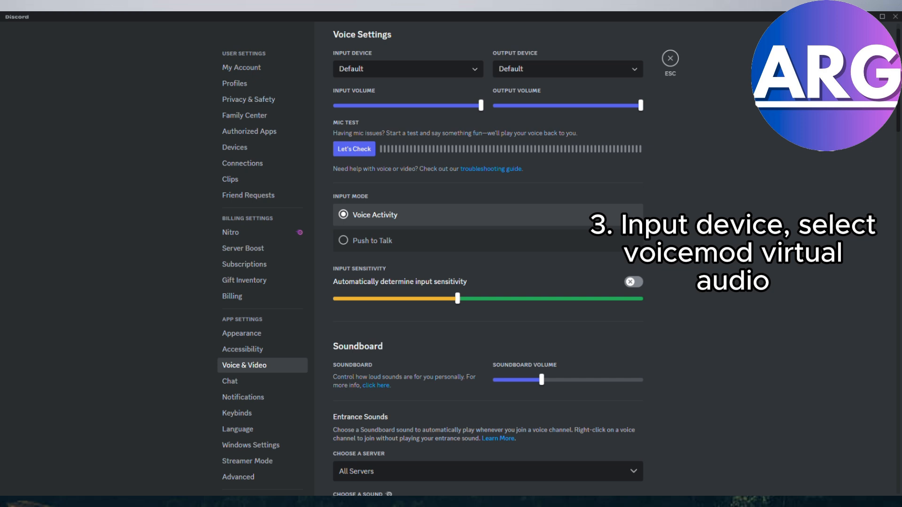
Choose Microphone (Voicemod Virtual Audio) from the Input Device list.
left_click(408, 69)
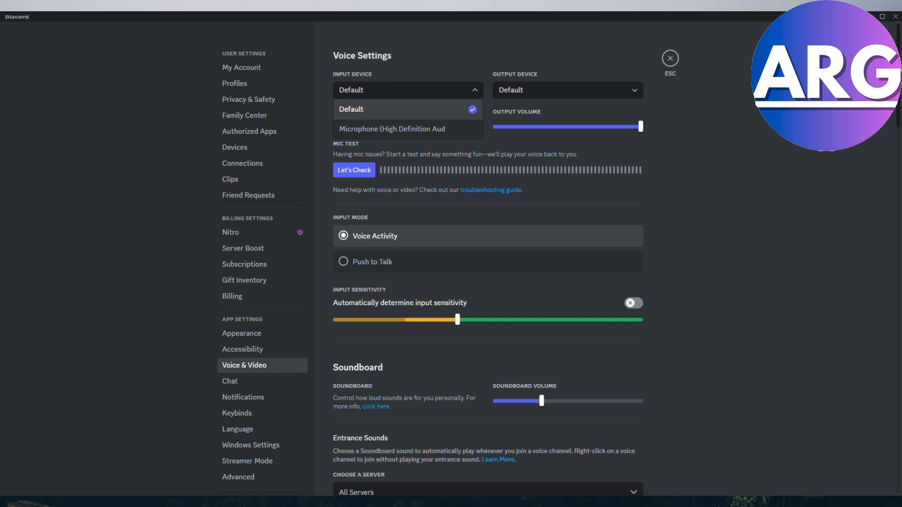
left_click(566, 90)
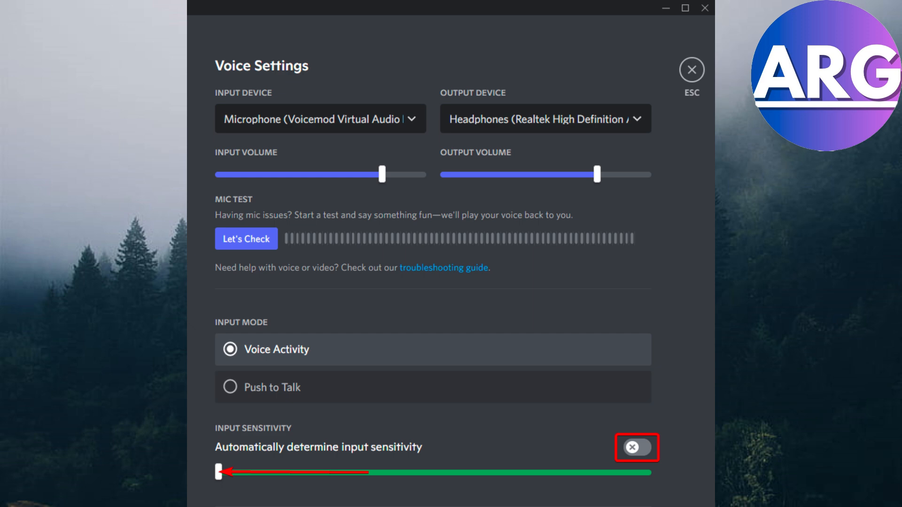
Scroll down to the input sensitivity and voice processing settings.
scroll("down", 3)
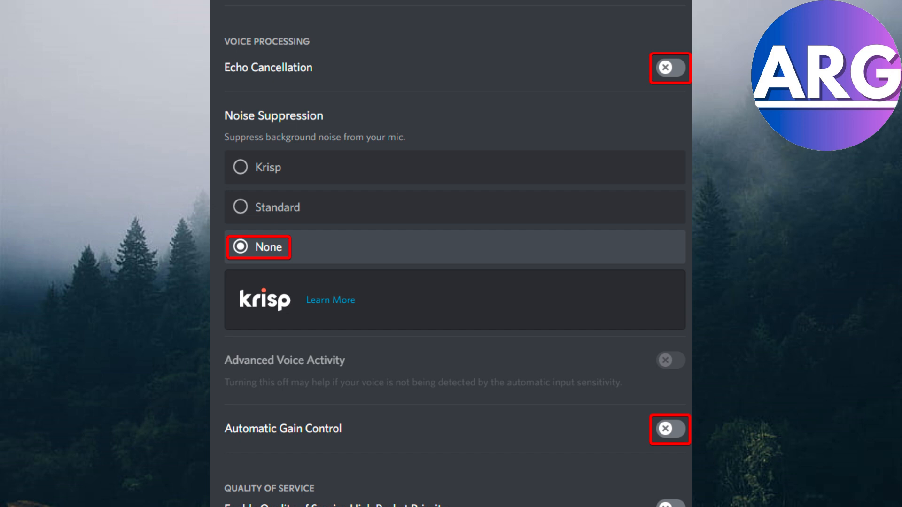
Scroll down to the Advanced voice processing options.
scroll("down", 3)
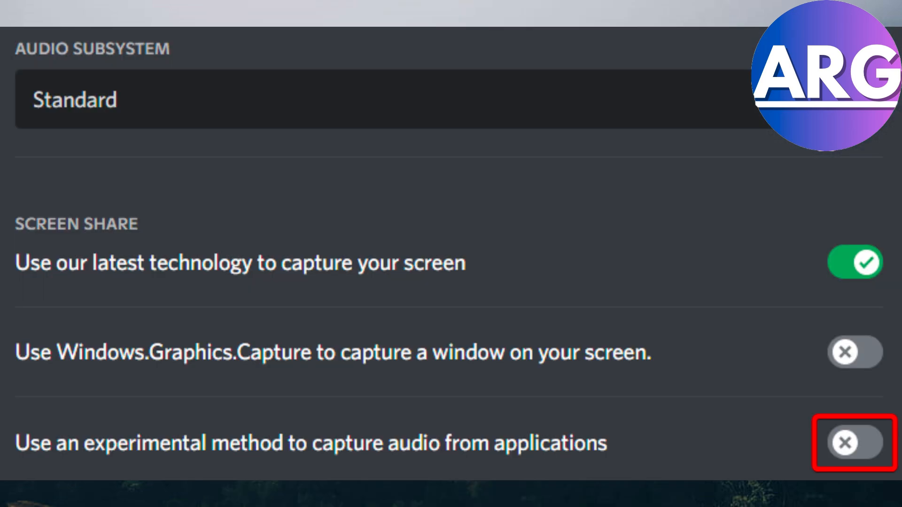